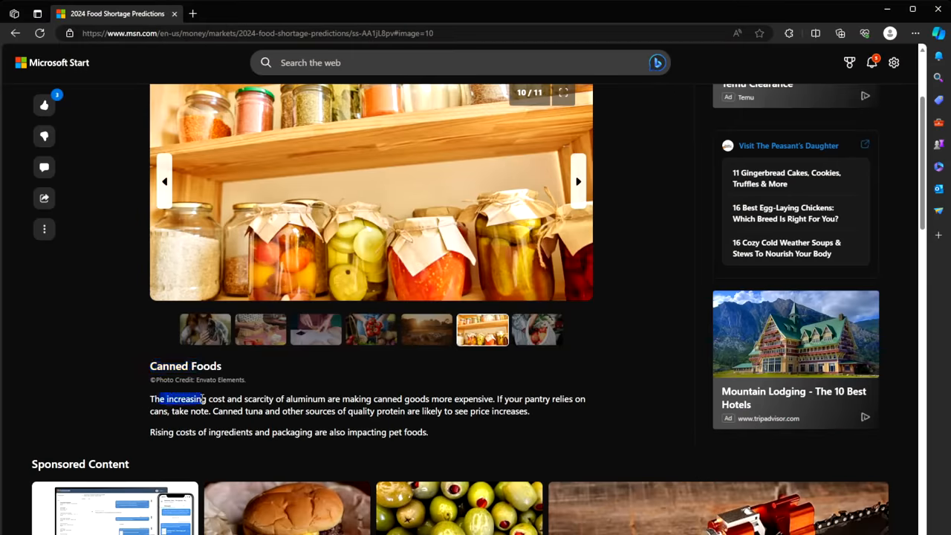
Step: Highlight 'The increasing cost and scarcity of aluminum' in the Canned Foods caption
{"action": "left_click_drag", "start_coordinate": [205, 398], "coordinate": [339, 398]}
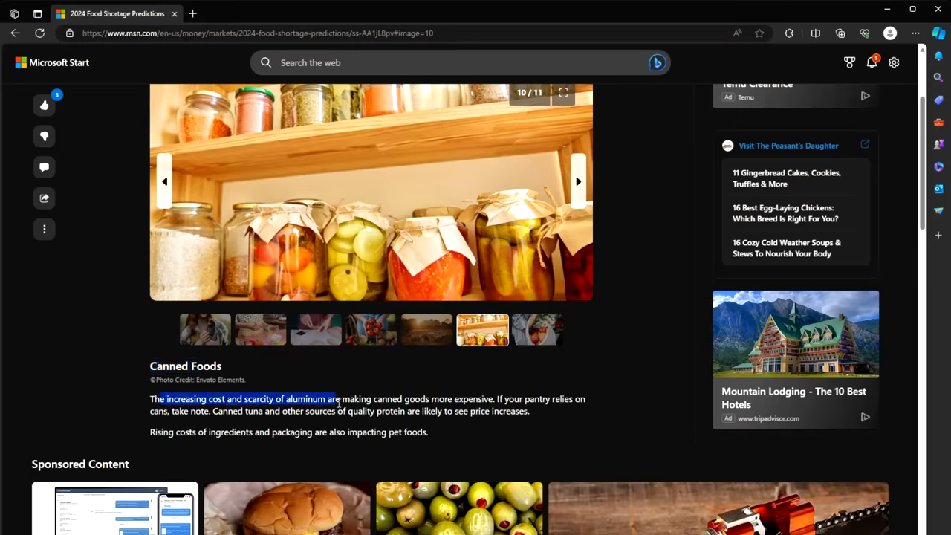